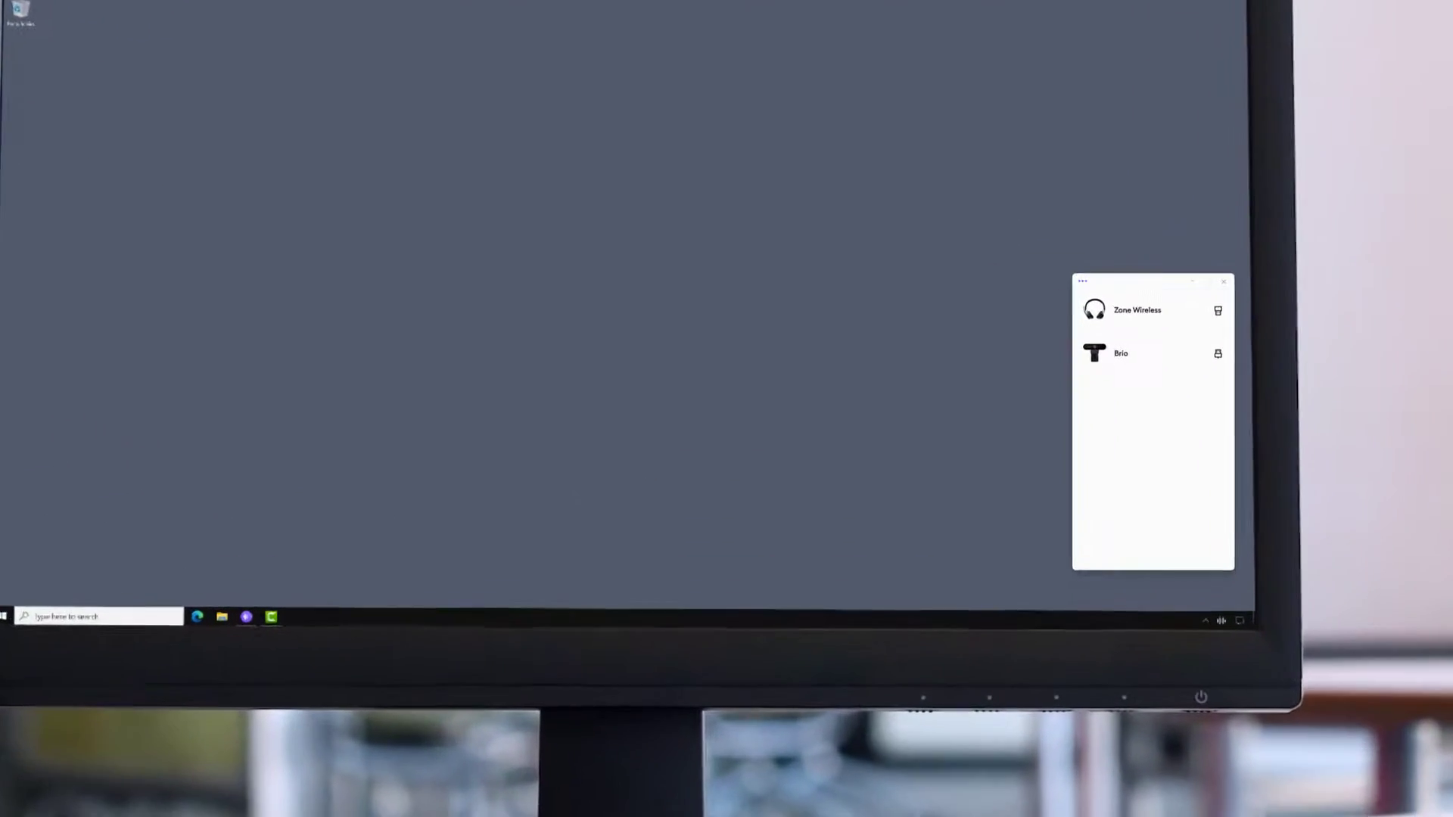
# Step: Raise the Brio webcam's brightness from 50% to 60% under Color adjustment, then return
pyautogui.click(1122, 353)
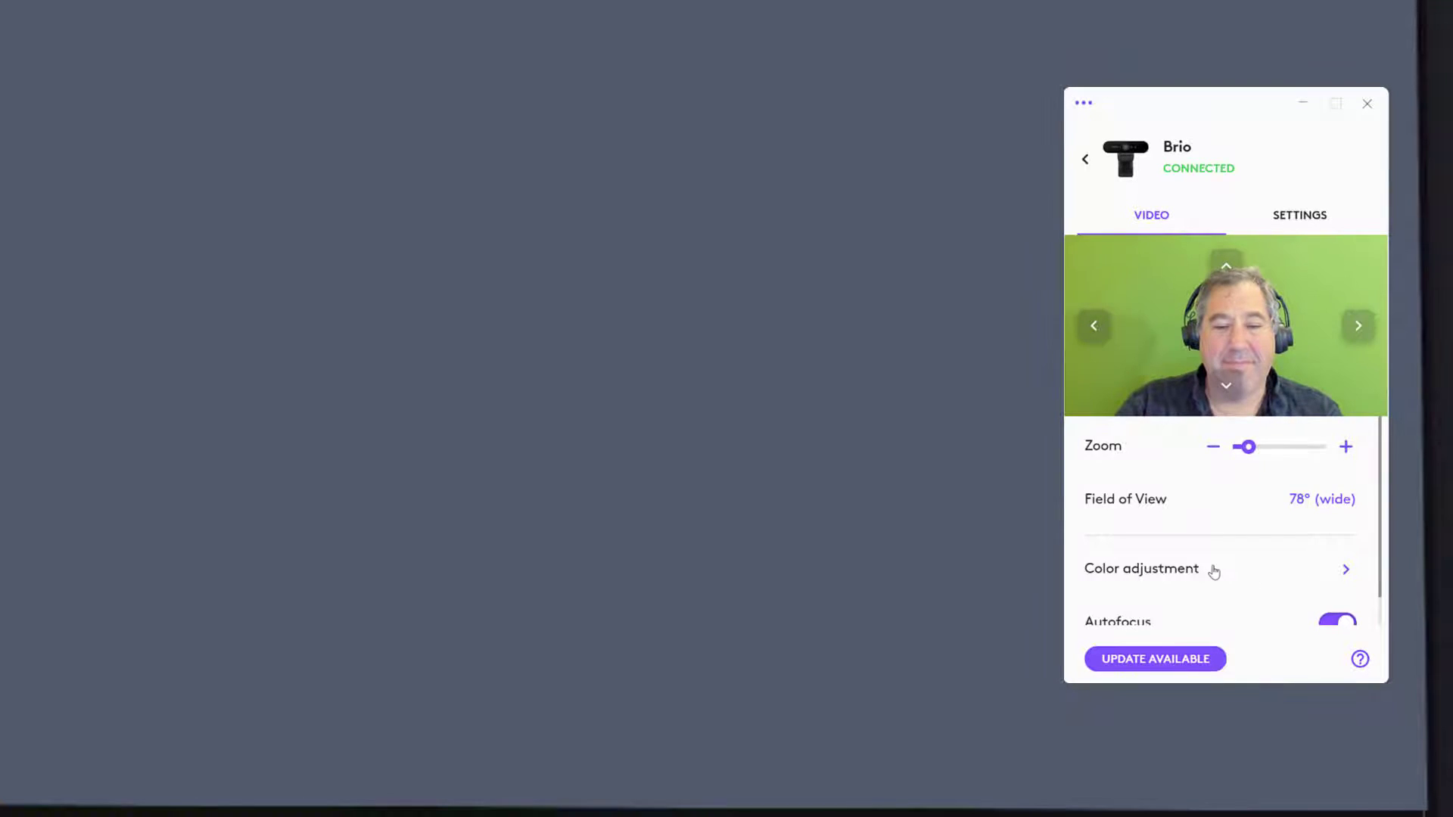
pyautogui.click(1140, 569)
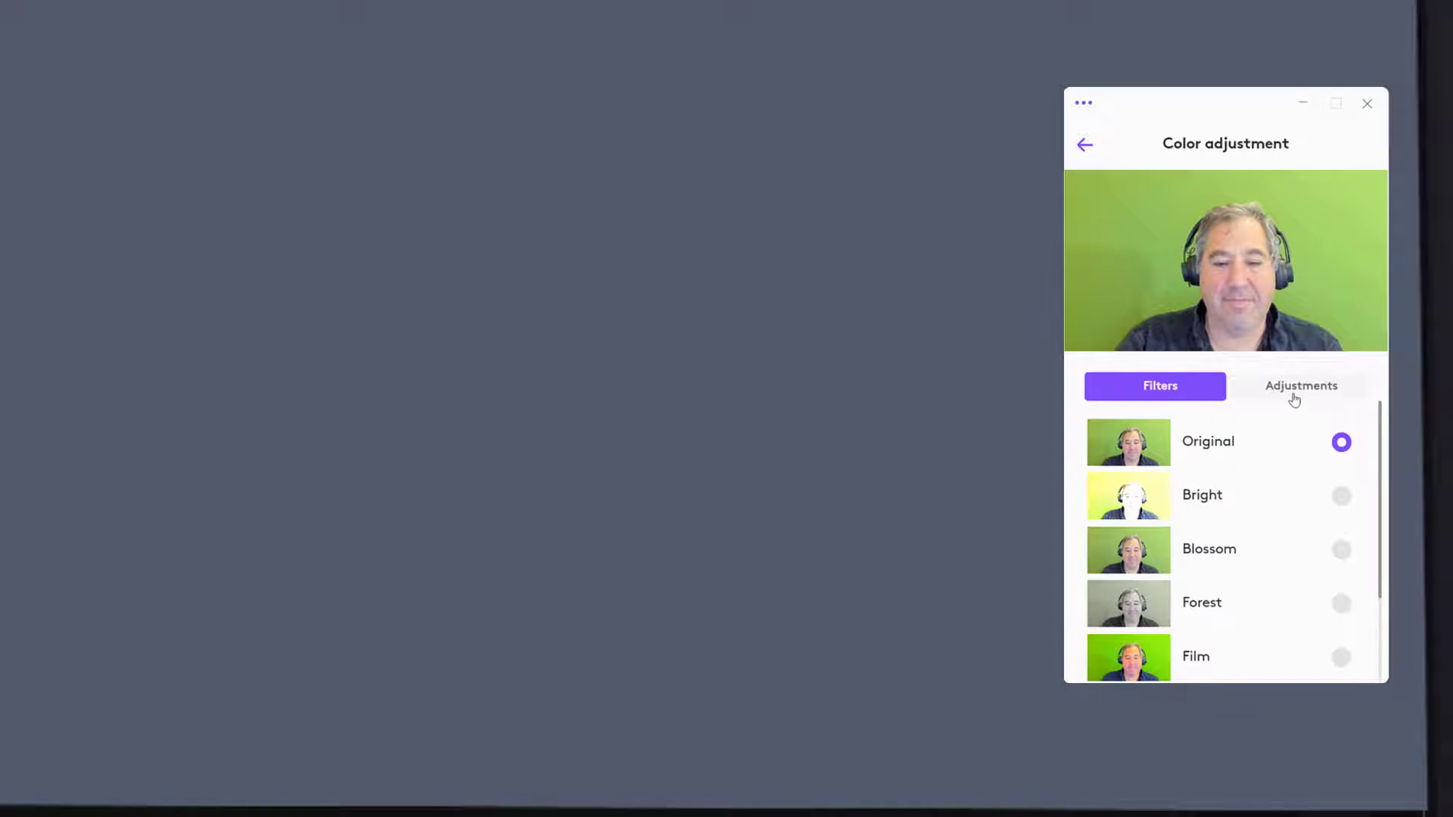
pyautogui.click(1301, 385)
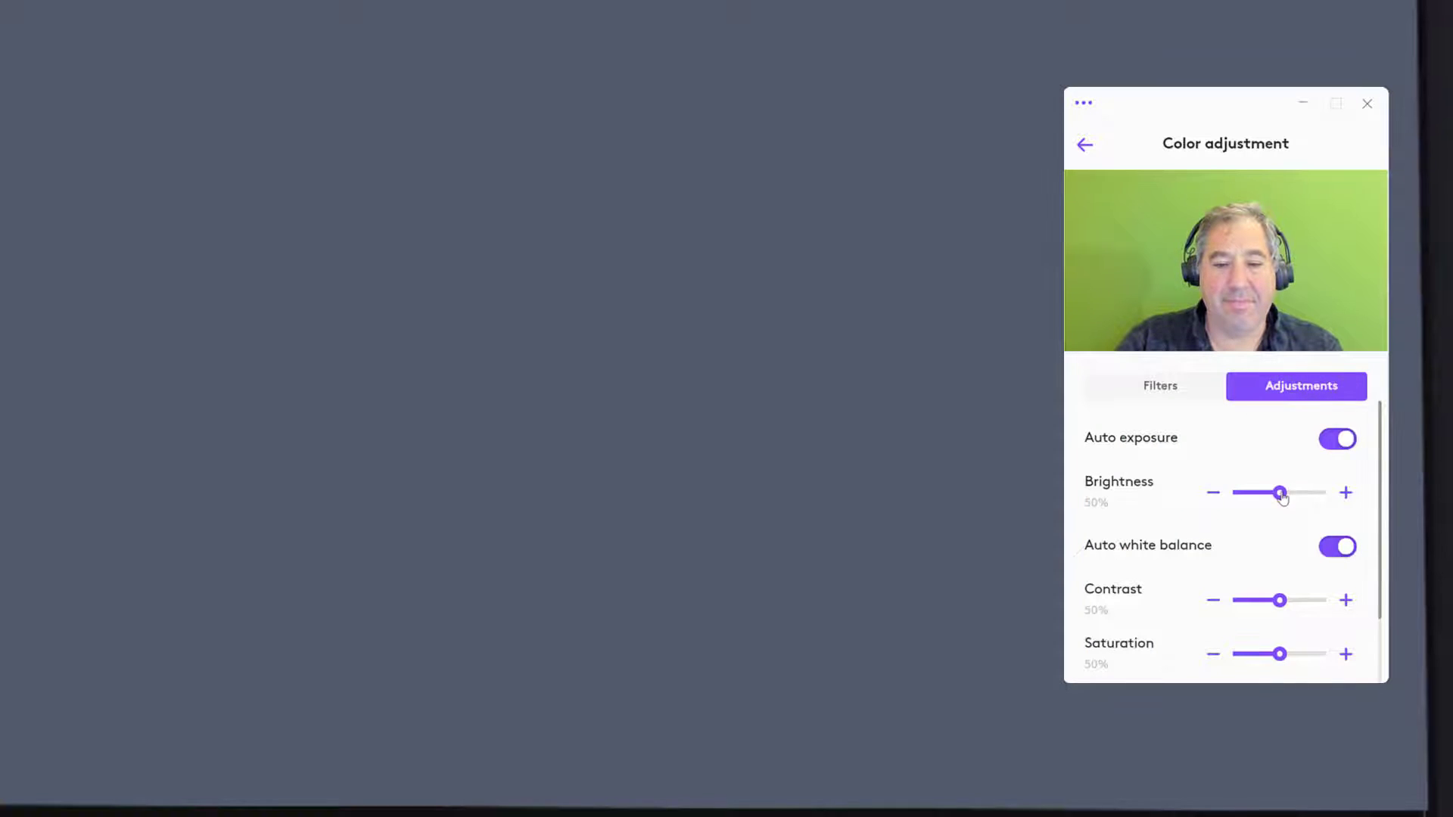
pyautogui.moveTo(1281, 492); pyautogui.dragTo(1287, 492)
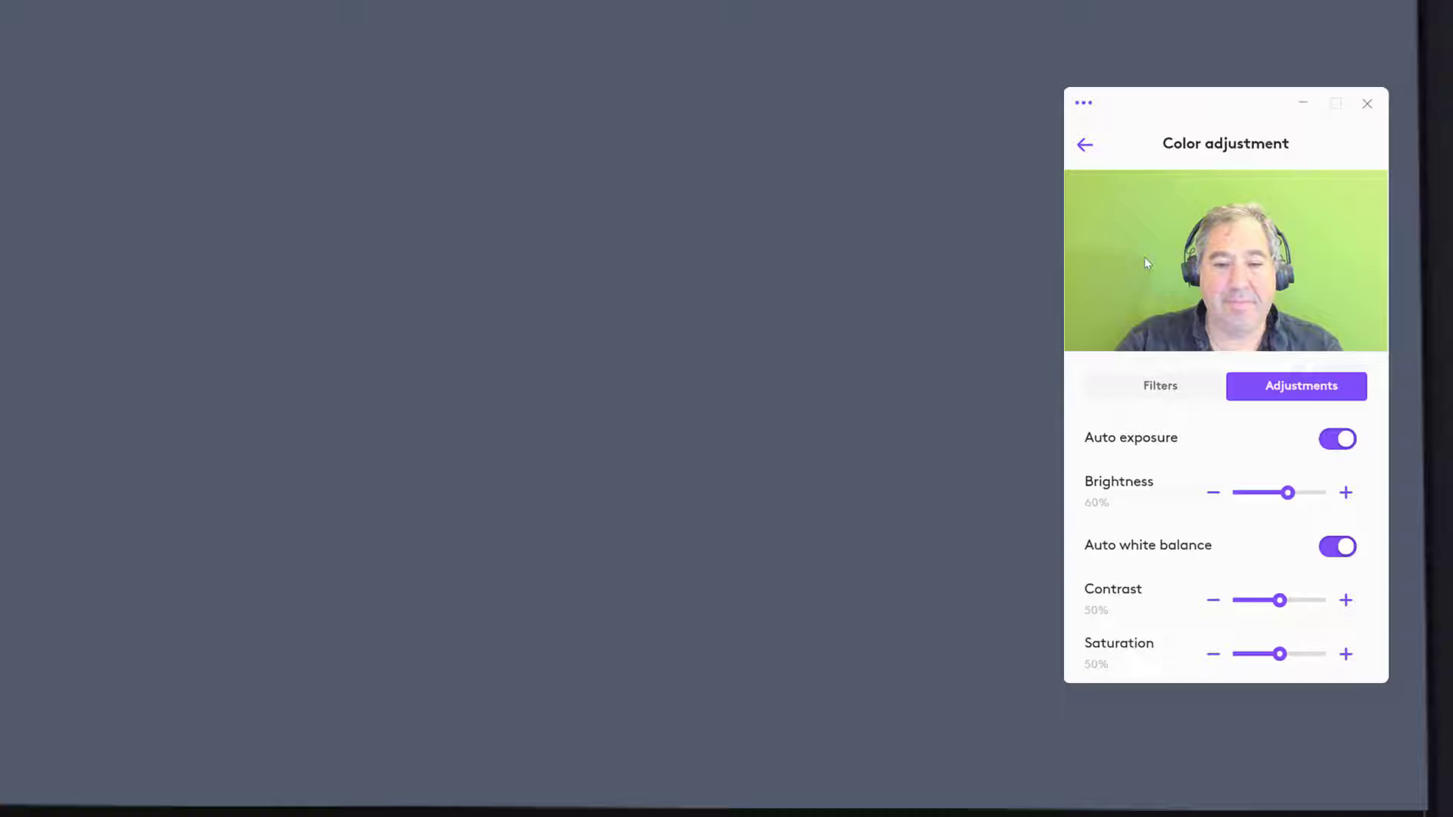
pyautogui.click(1084, 144)
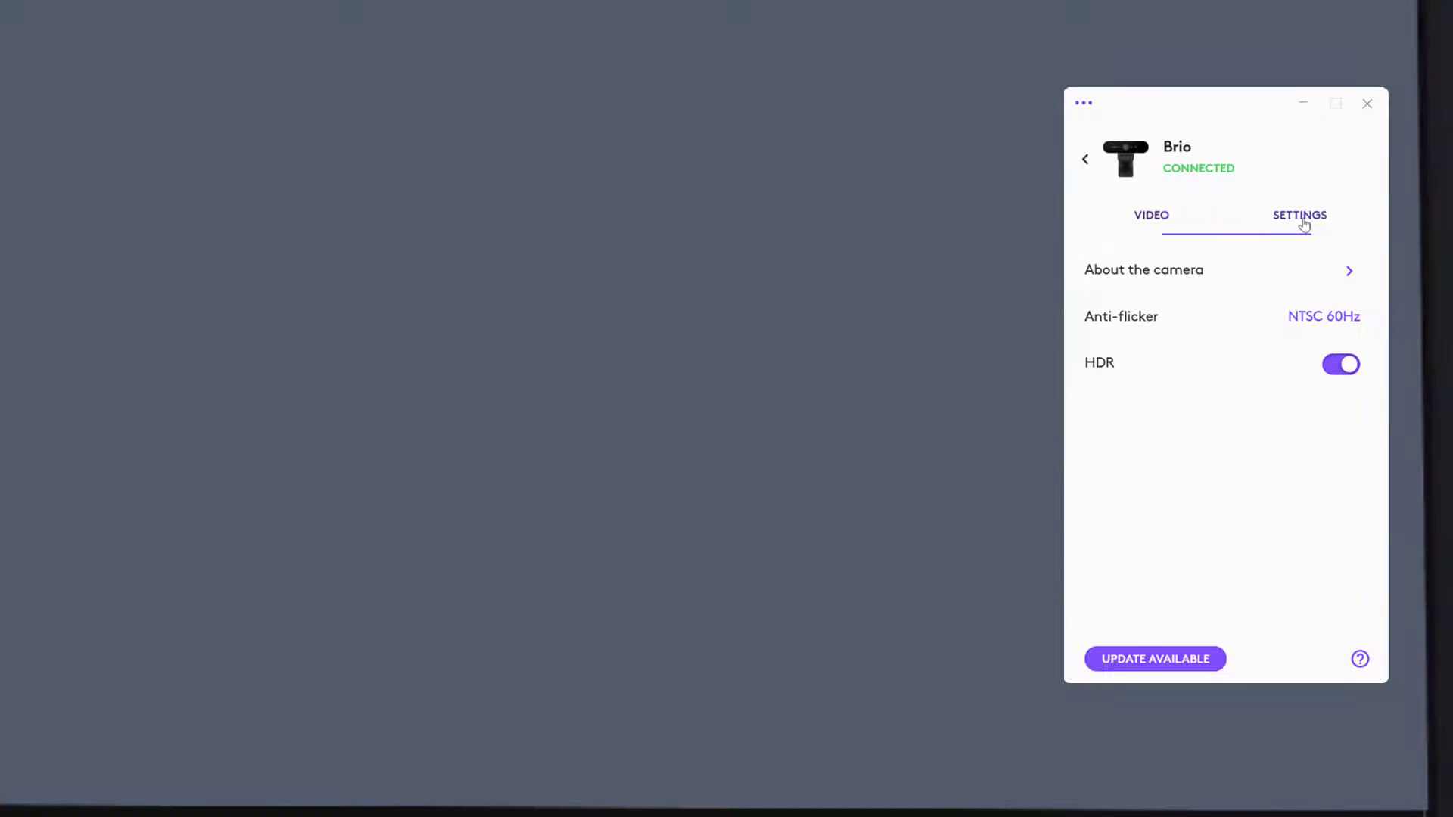
# Step: View the Brio's firmware version 2.0.30 under About, then return to the device list
pyautogui.click(1299, 215)
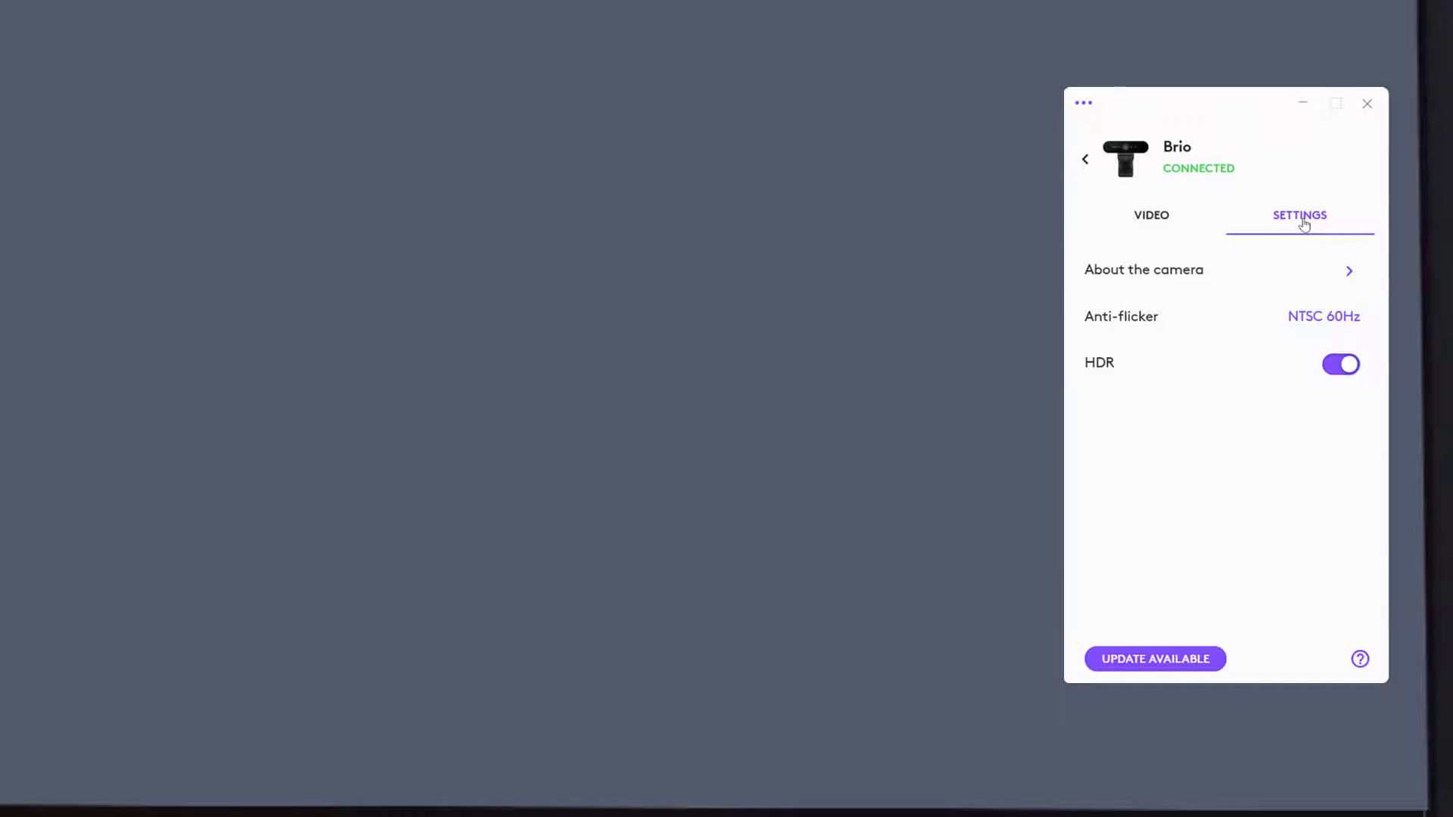
pyautogui.moveTo(1316, 260)
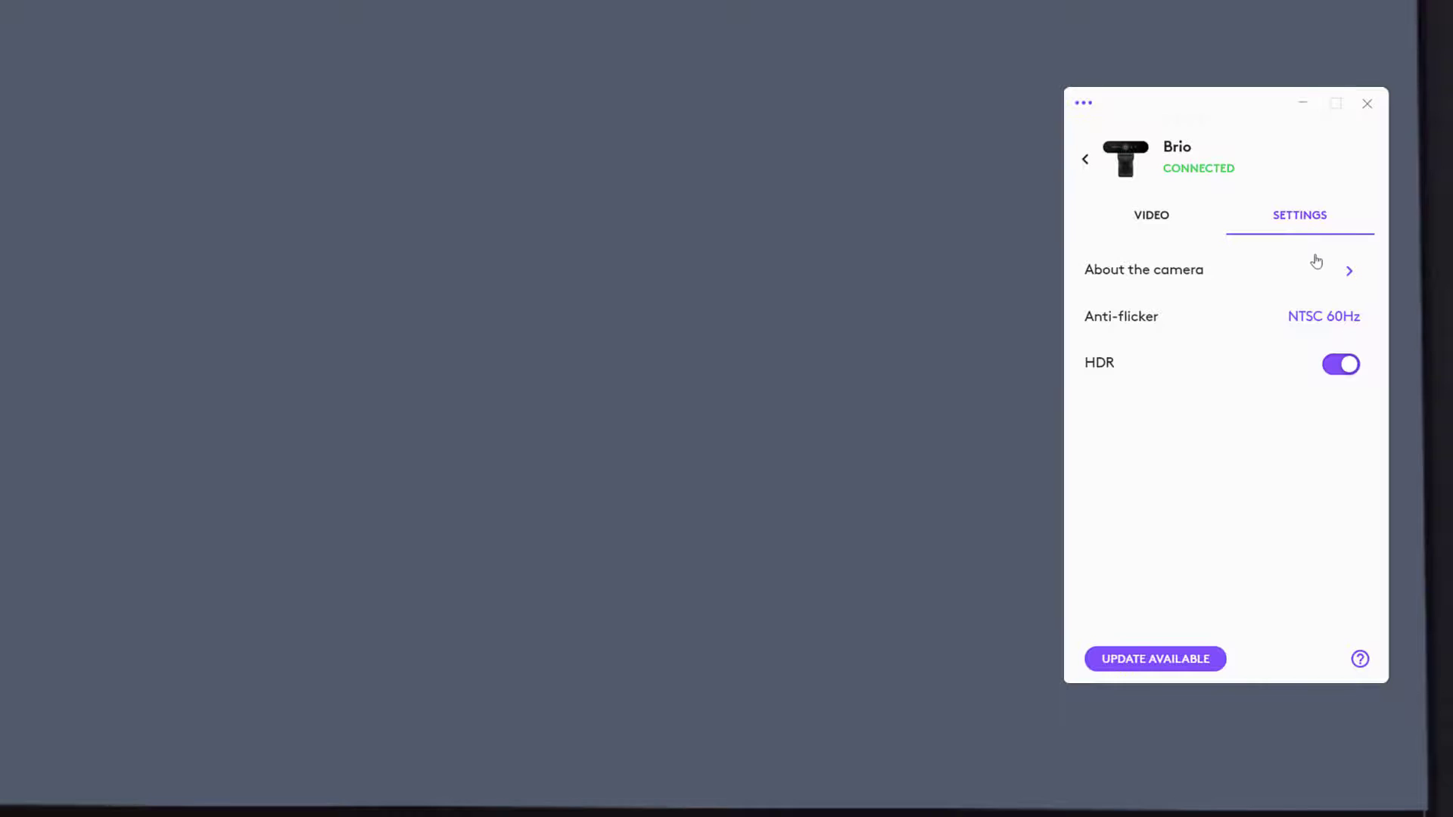
pyautogui.click(1143, 270)
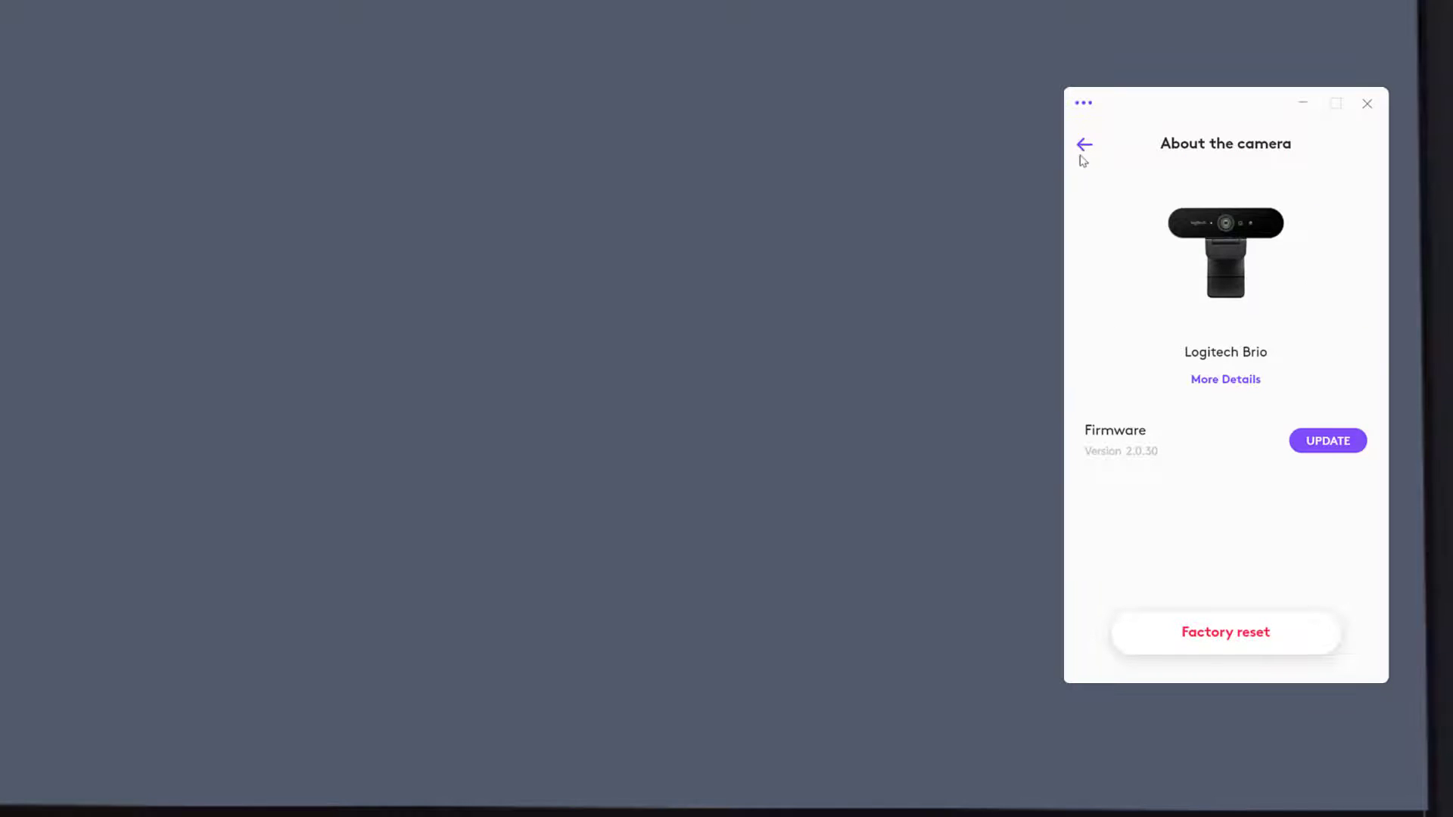
pyautogui.click(1083, 144)
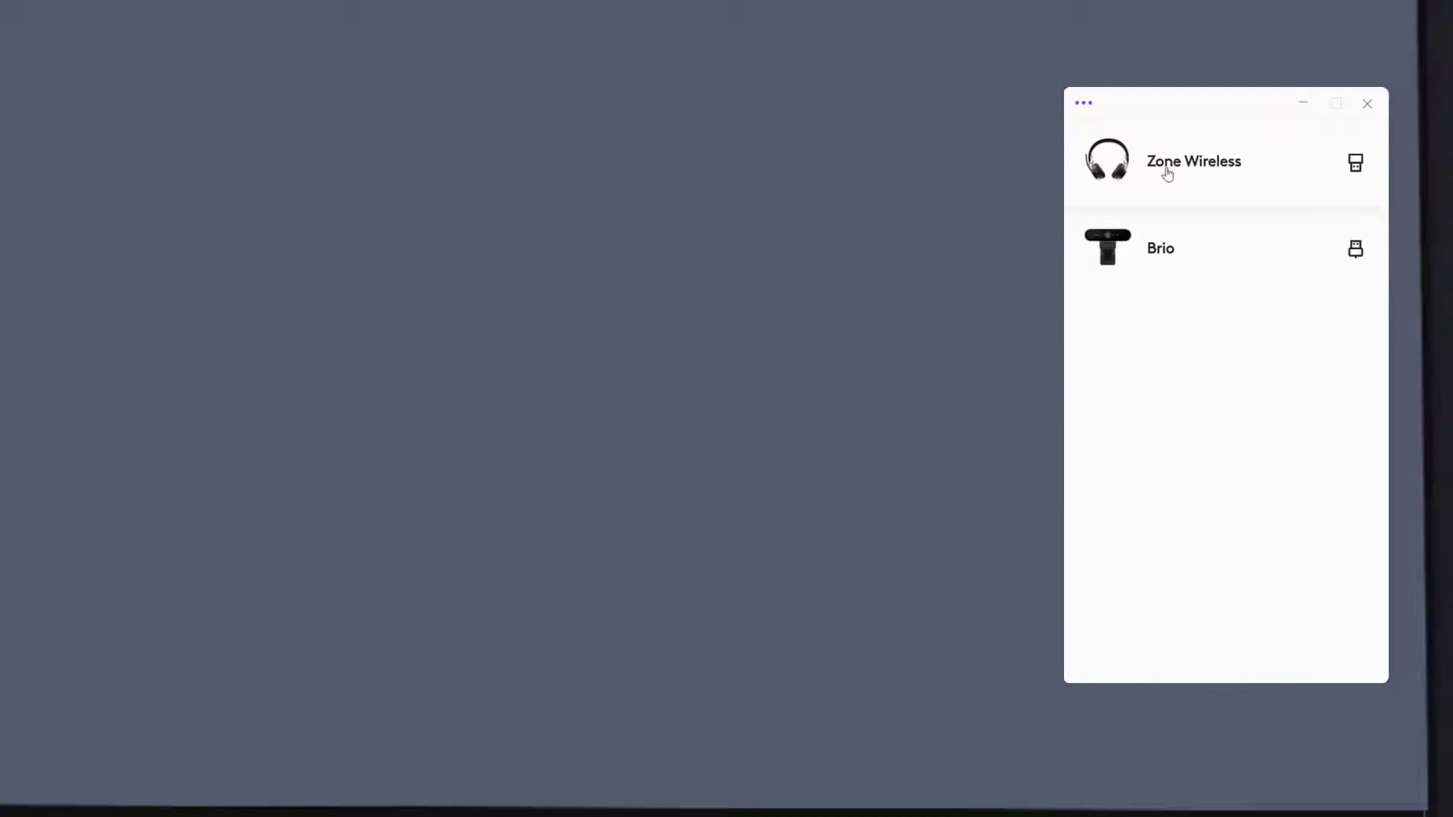
# Step: Open About the headset in the Zone Wireless settings to see its up-to-date firmware
pyautogui.click(1194, 161)
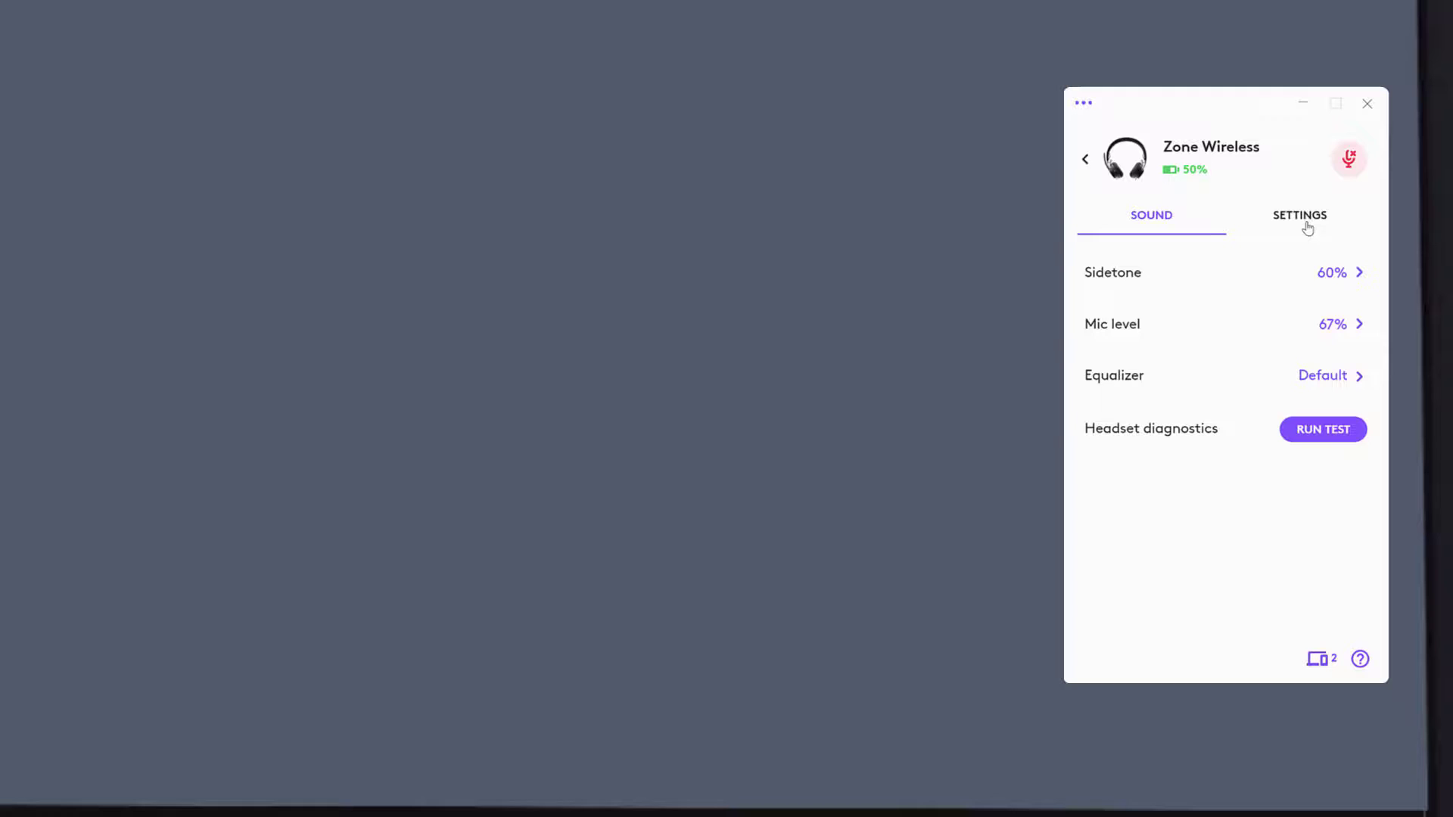
pyautogui.click(1300, 215)
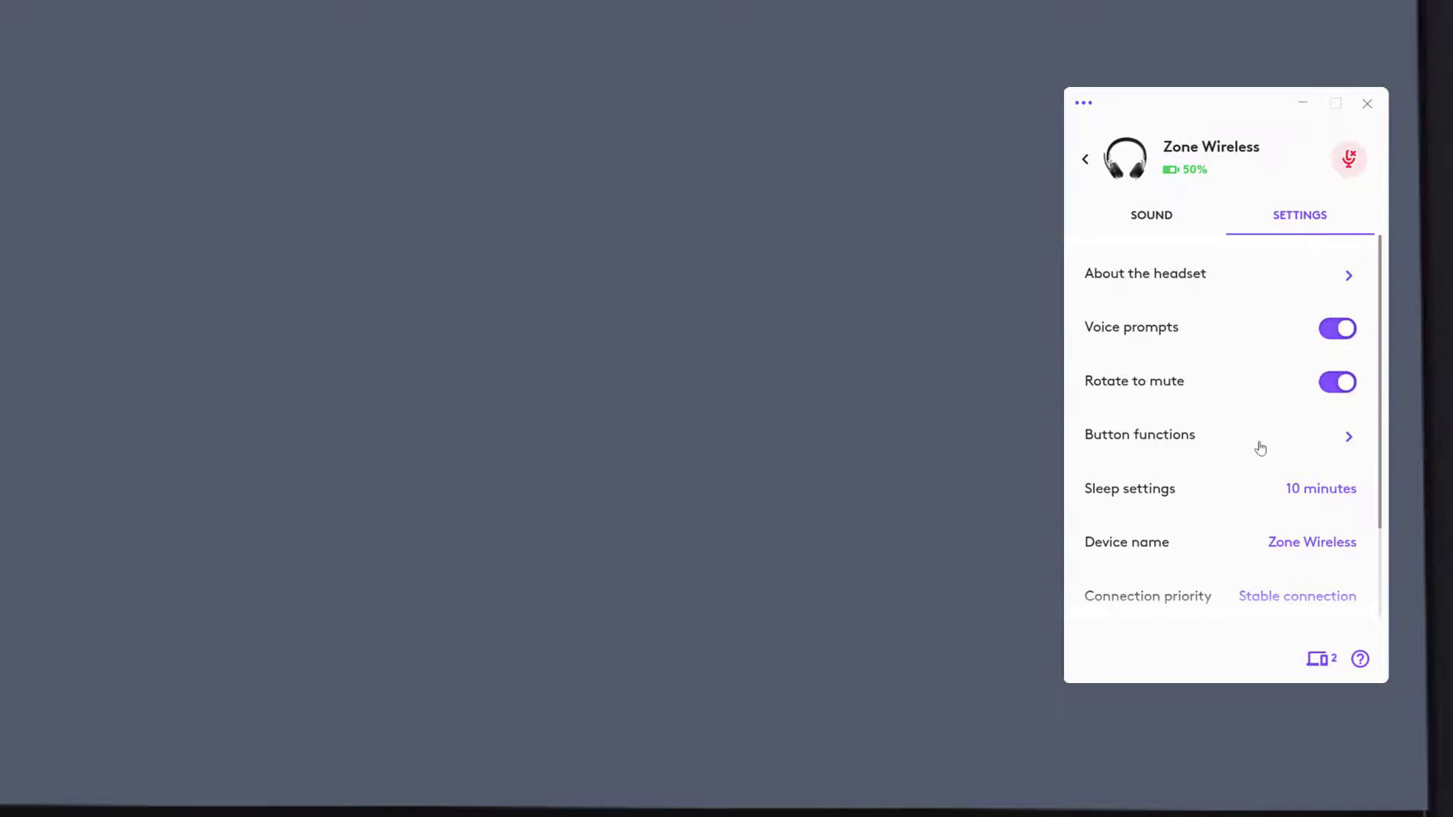
pyautogui.scroll(-3)
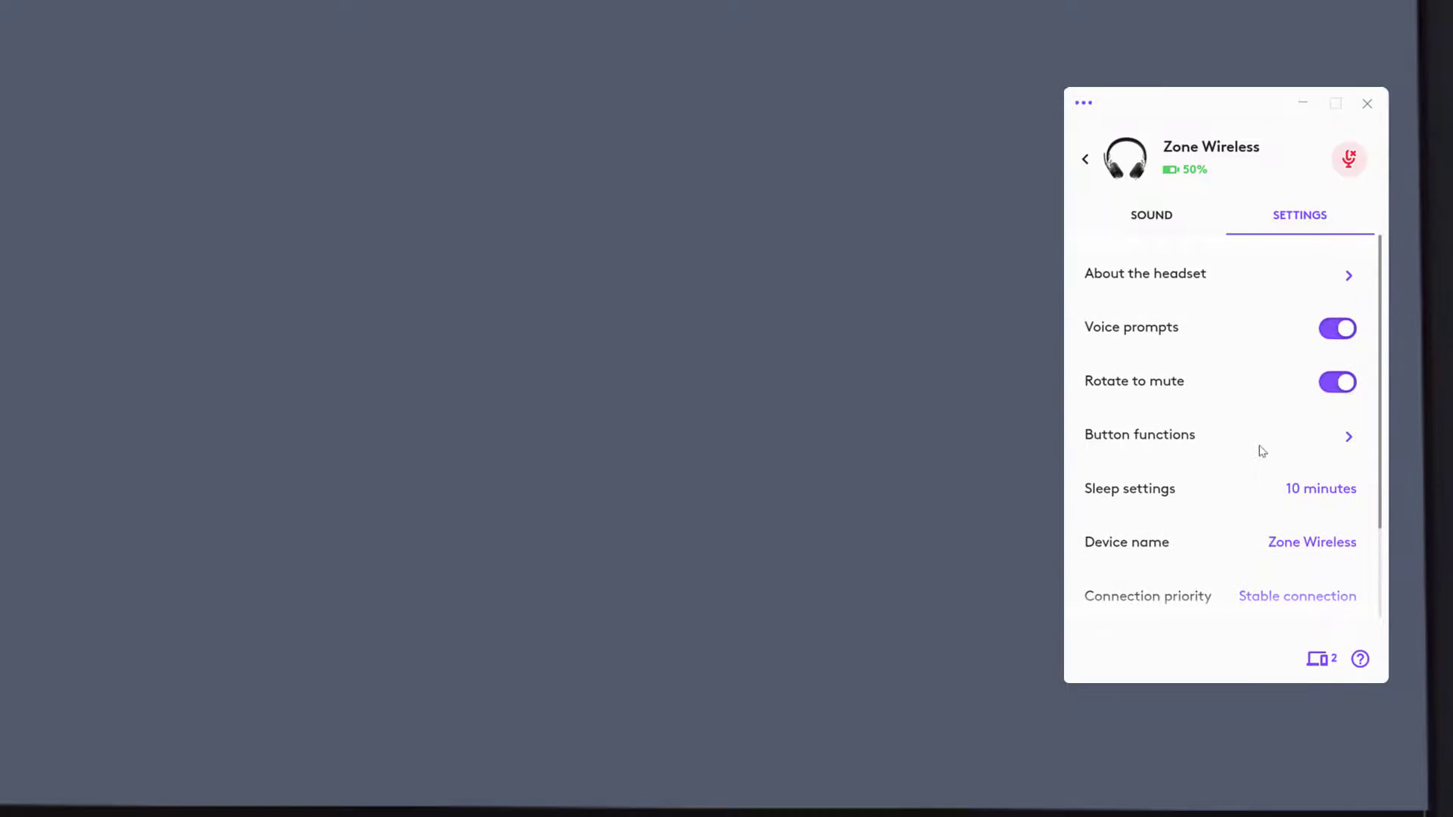
pyautogui.click(1144, 274)
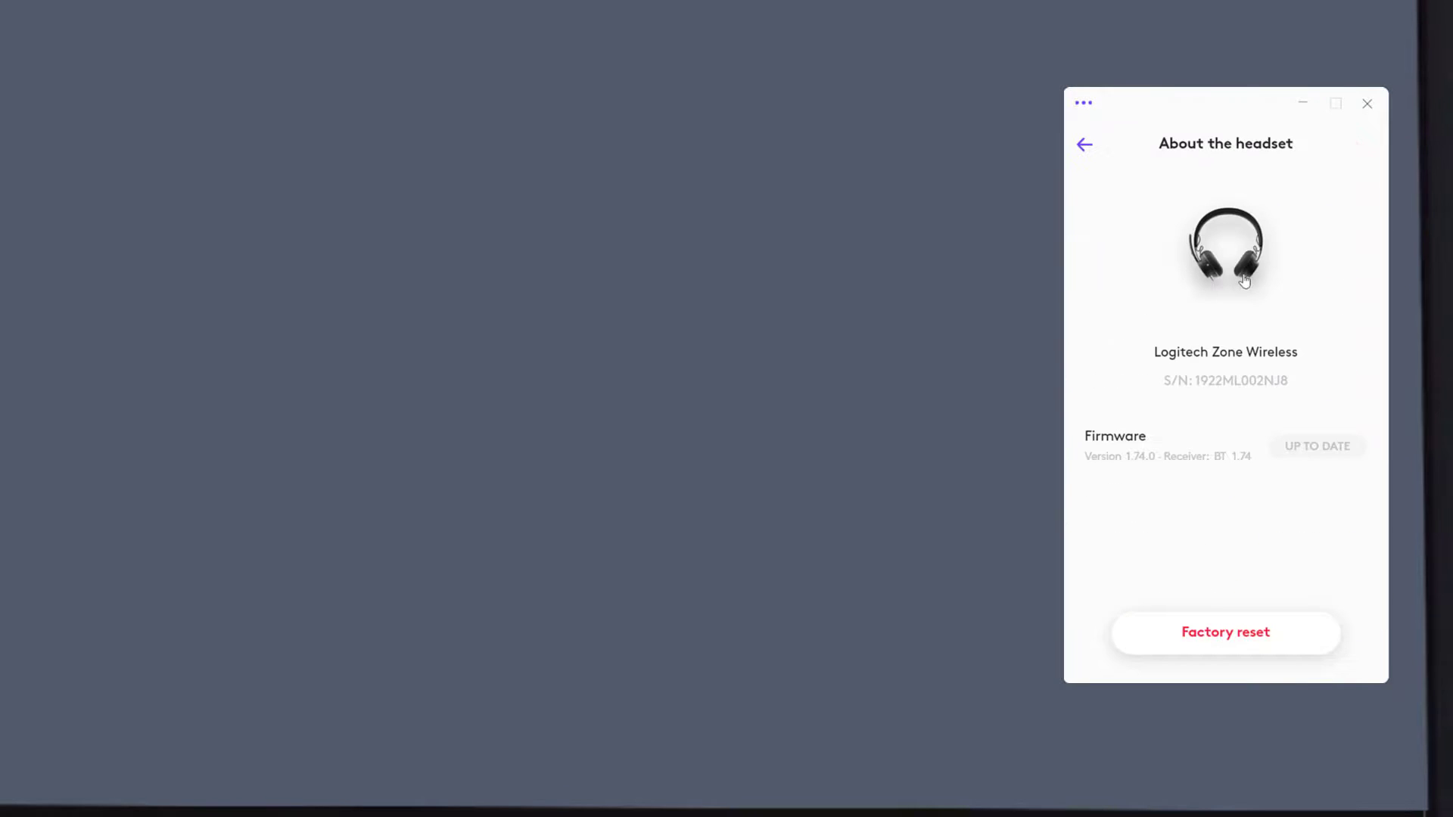